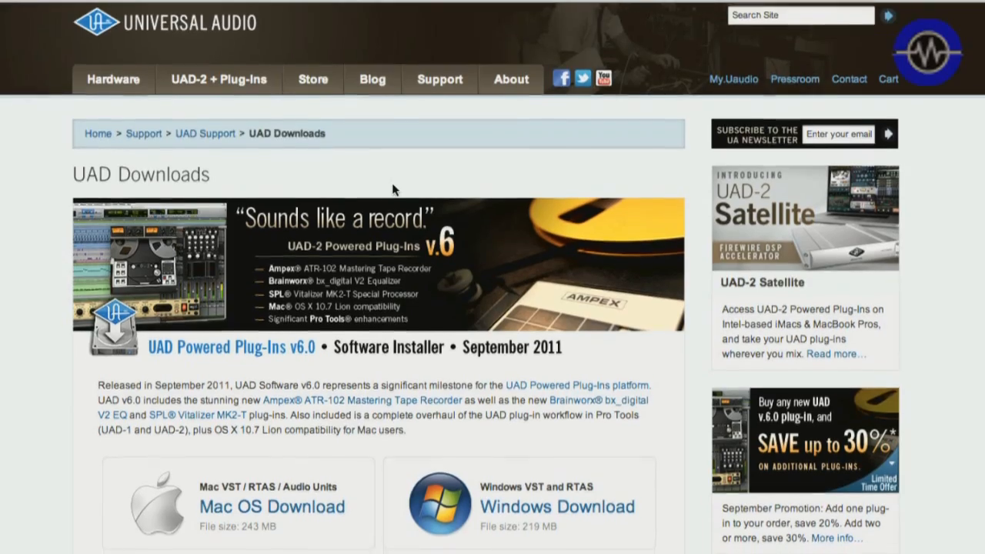
Tick 'UAD Powered Plug-Ins for Audio Units' in Custom Install and start installing
scroll(down, 3)
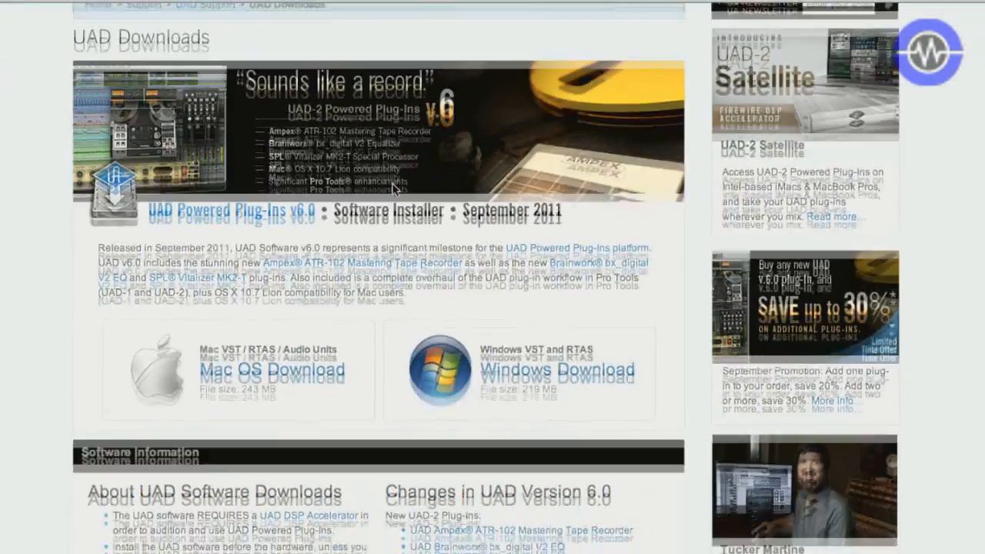
scroll(down, 3)
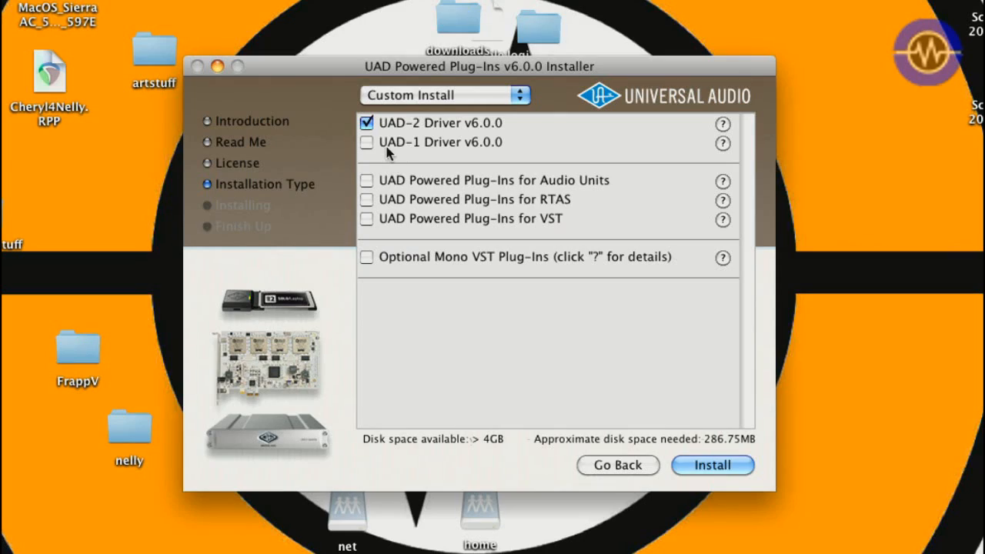
mouse_move(368, 184)
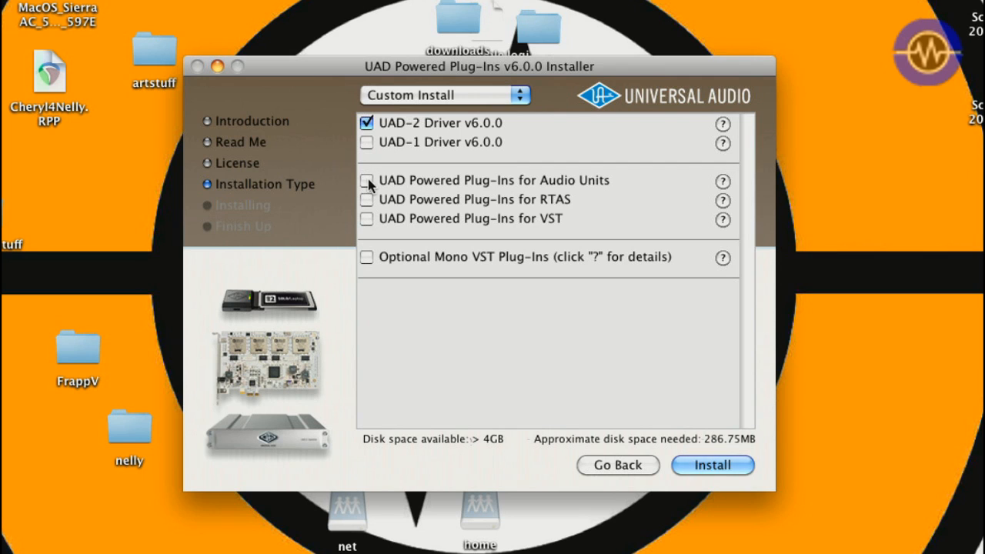
click(366, 179)
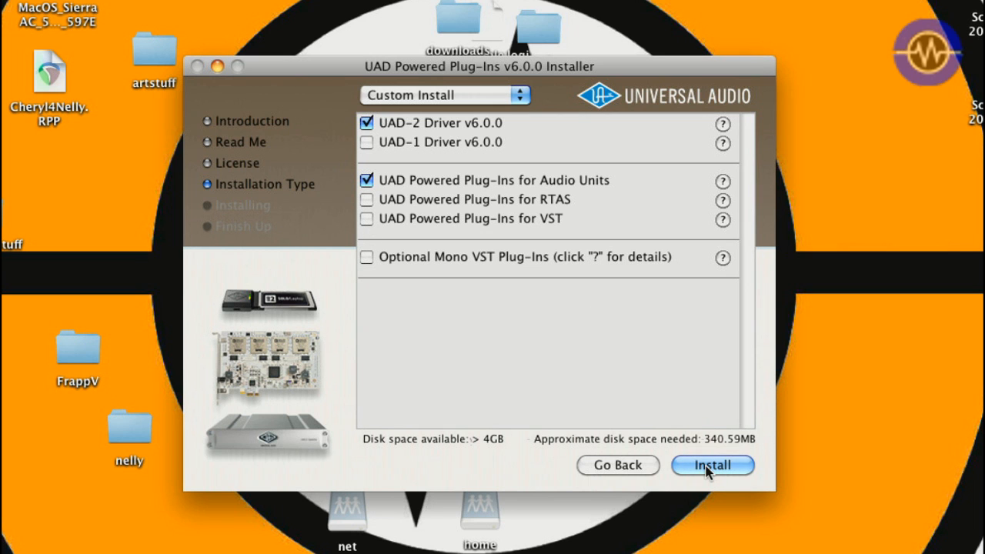
click(714, 465)
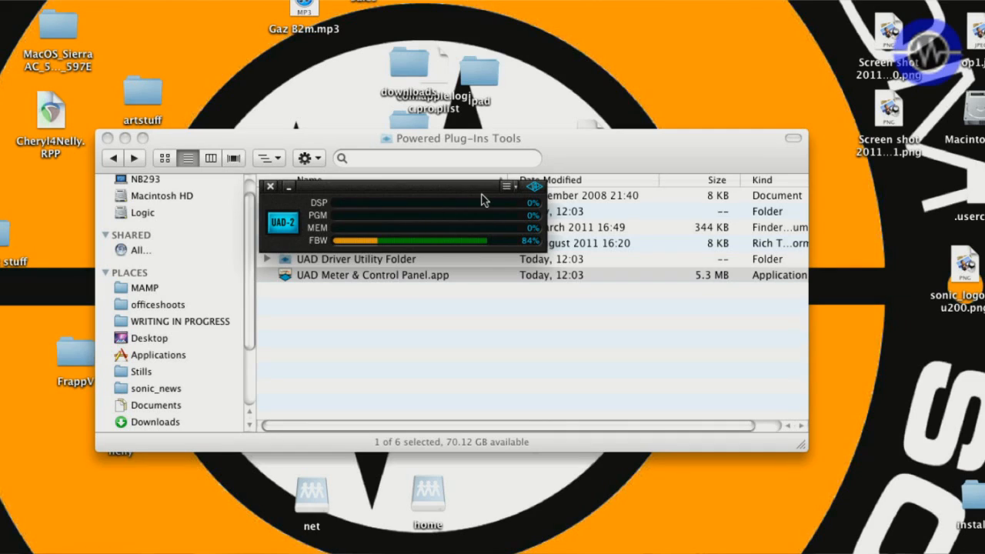
Open System Info from the UAD Meter menu and view the Plug-Ins tab
click(509, 186)
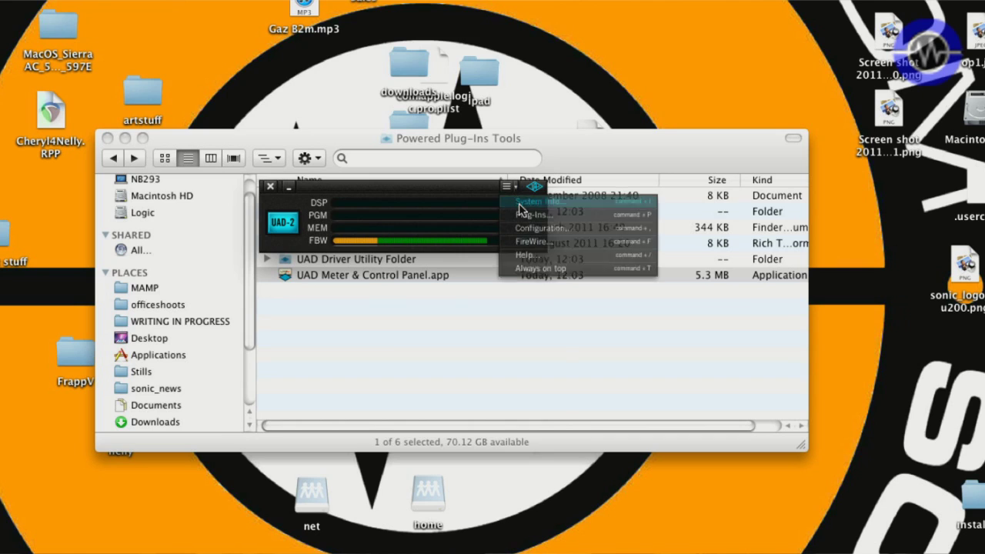
click(537, 201)
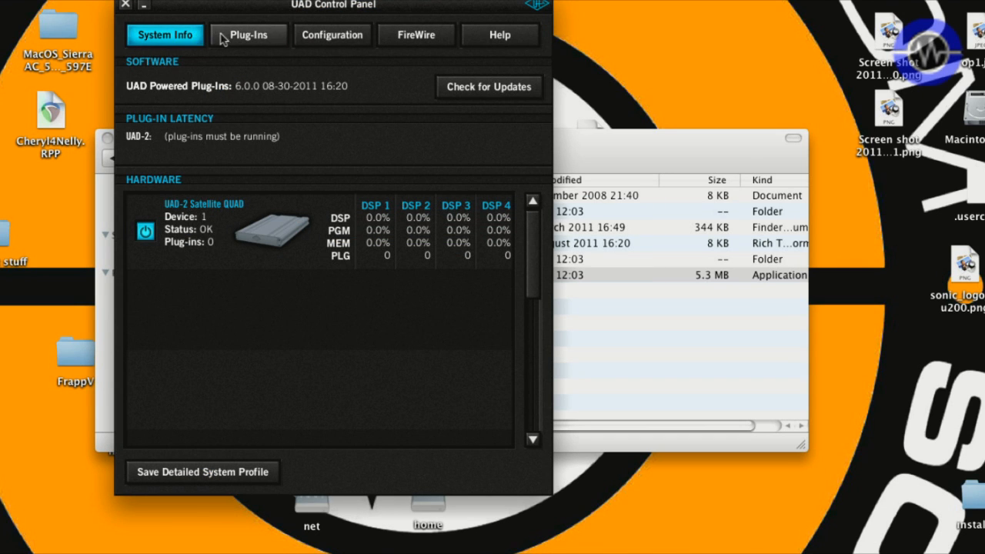
click(248, 35)
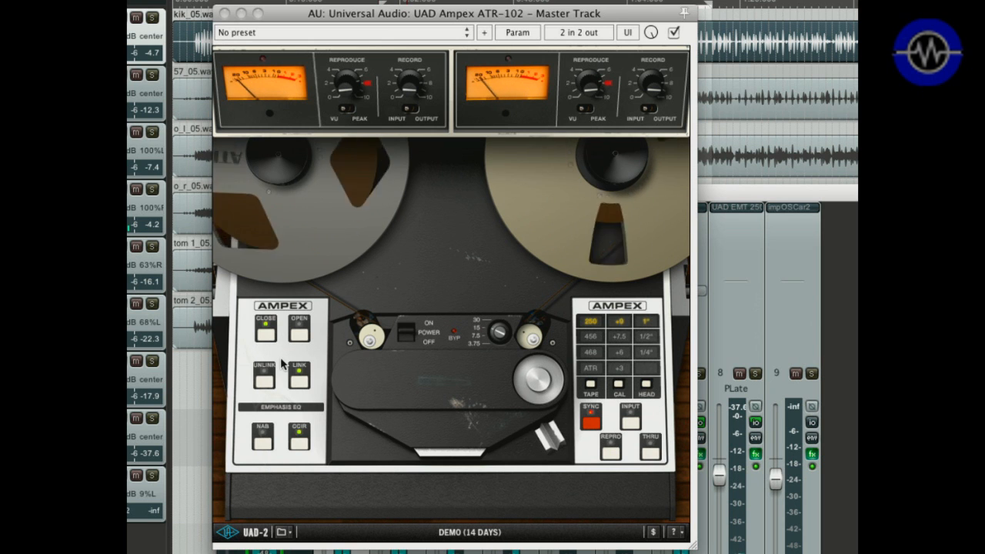
Reveal the Ampex ATR-102's hidden calibration, noise and wow-and-flutter panel
click(298, 343)
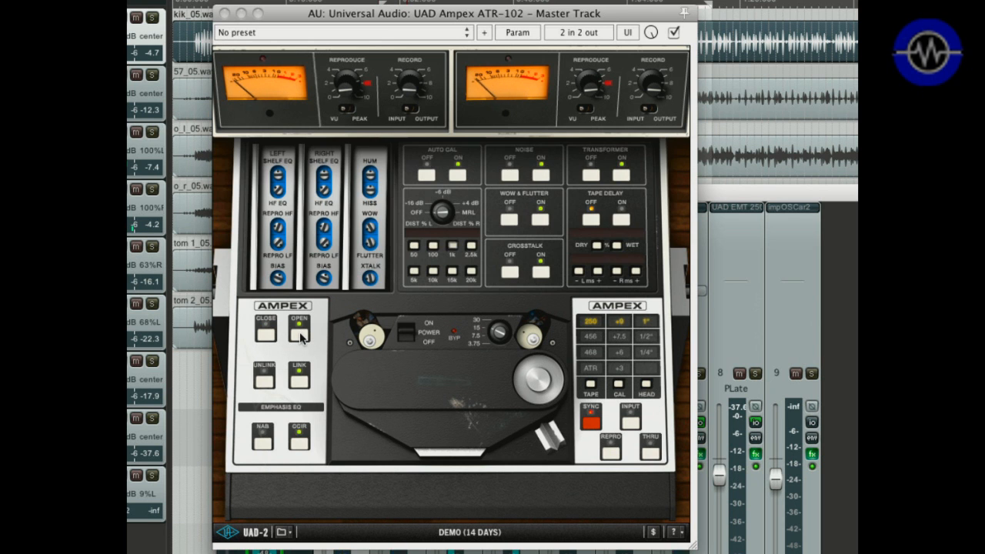
click(297, 333)
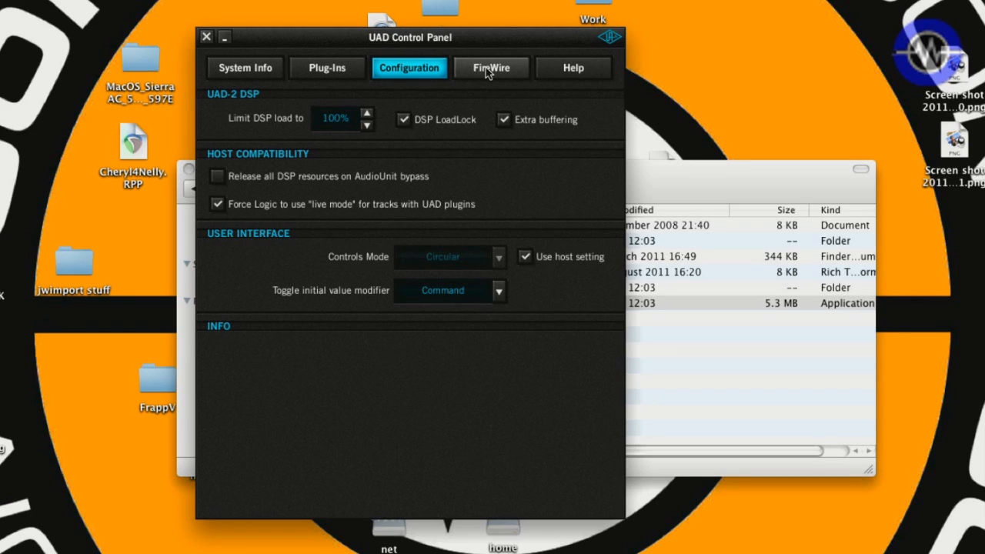
Show the FireWire panel with 800 link speed, 60% bandwidth and 54-plug-in estimate
click(491, 67)
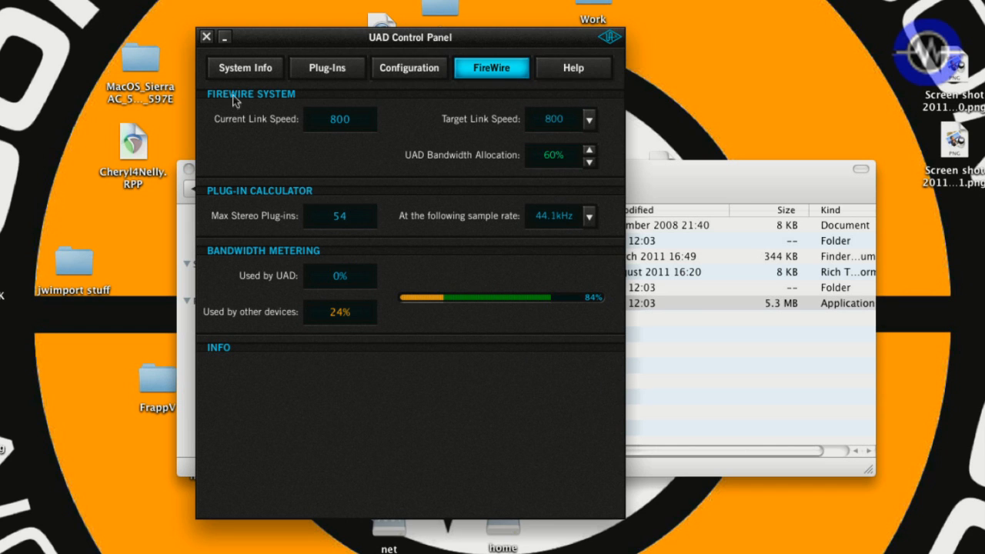
mouse_move(313, 176)
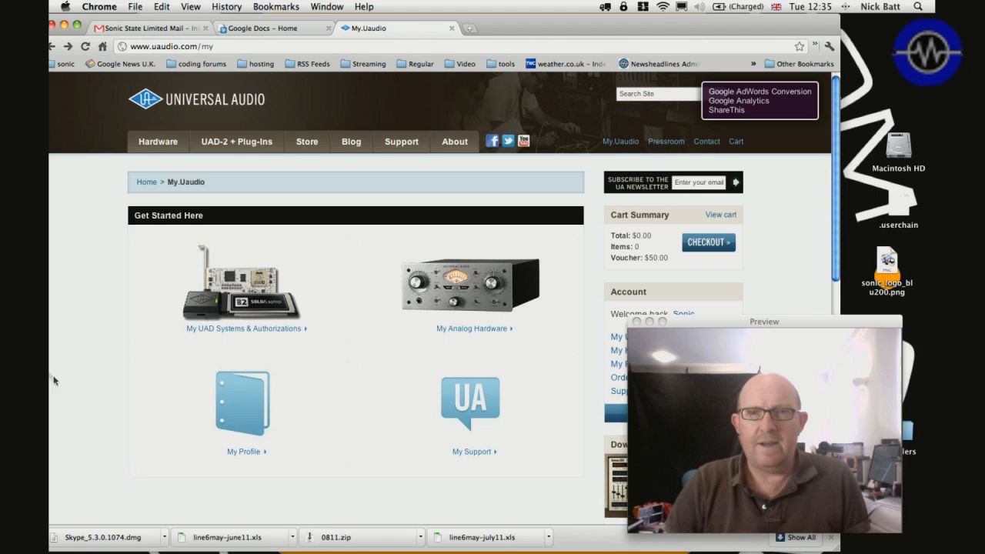
Go to My UAD Systems and download System 1's authorization file
click(621, 141)
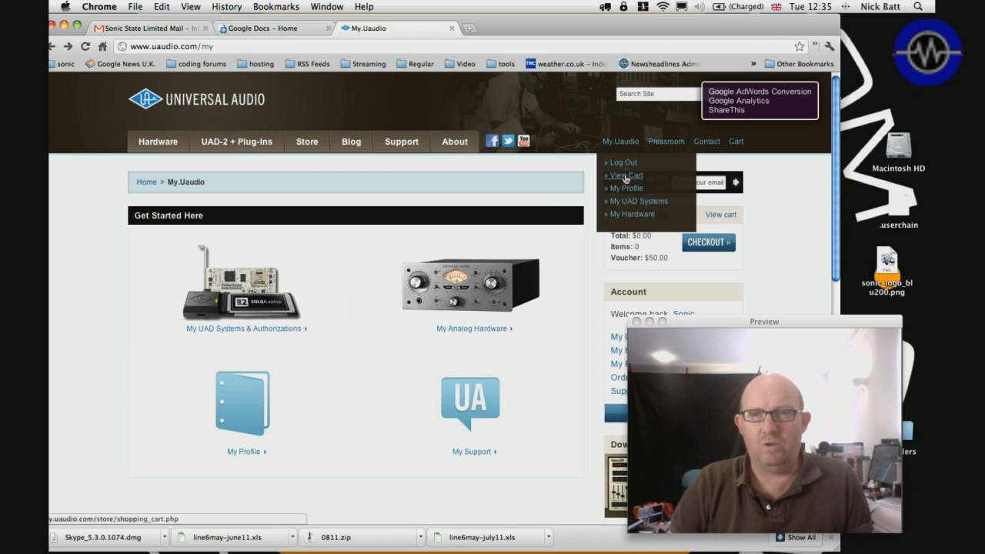
click(637, 201)
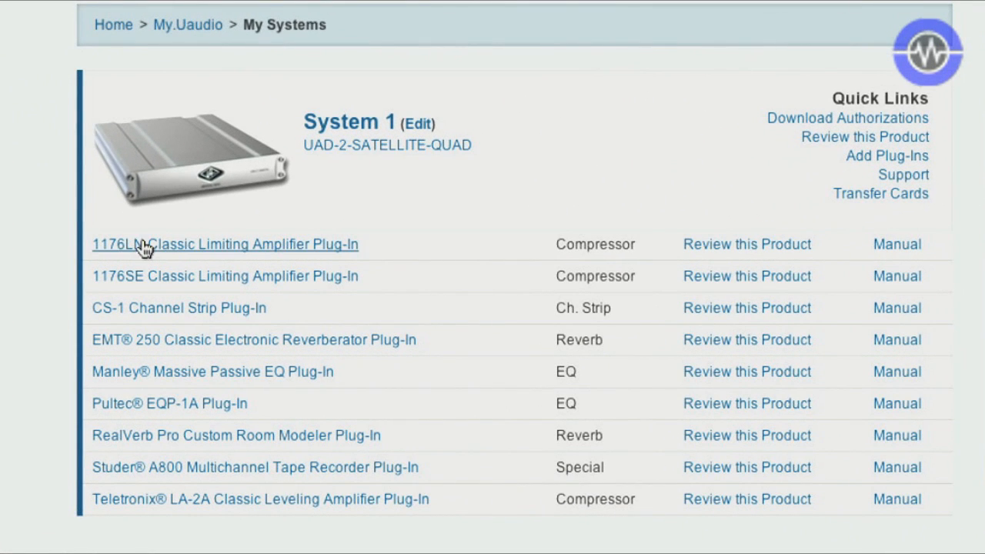
mouse_move(86, 269)
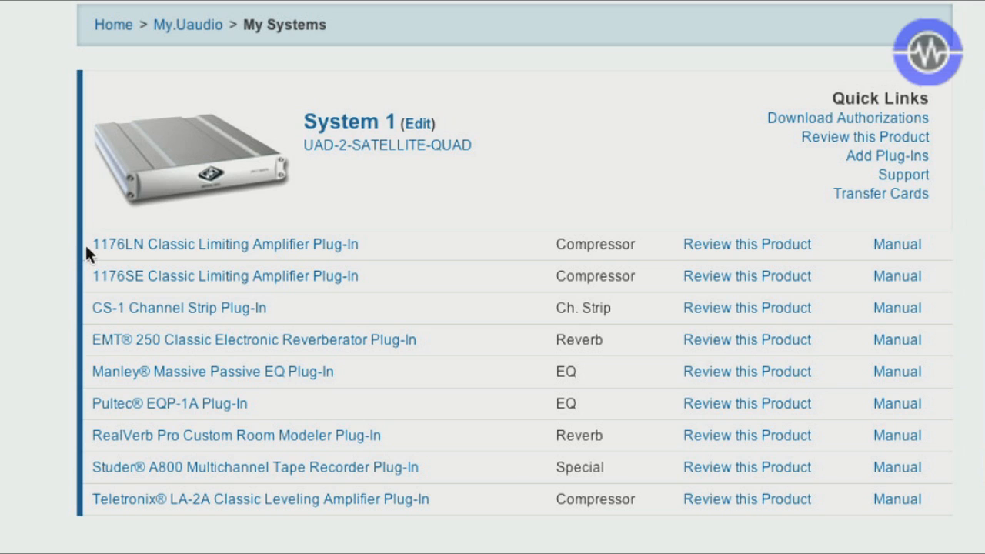
mouse_move(435, 550)
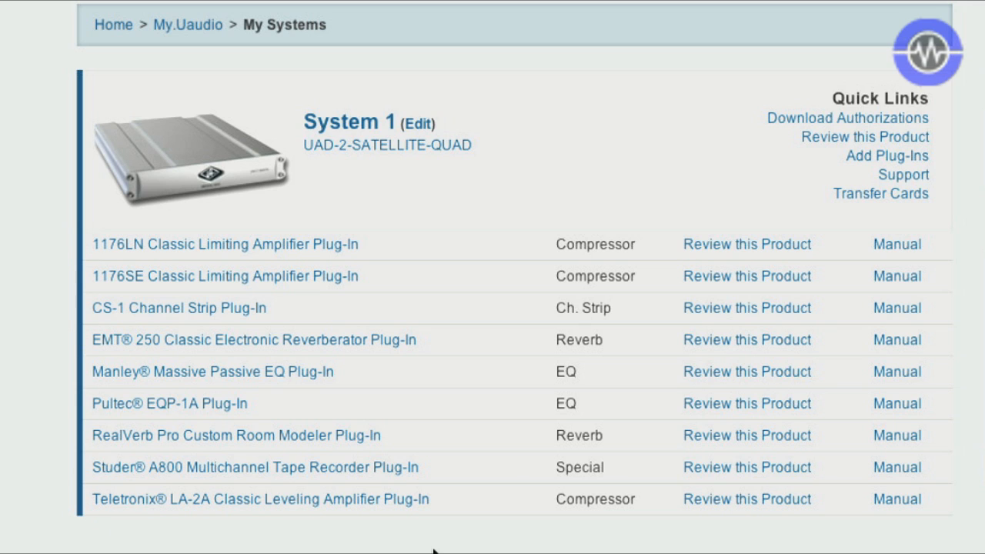
mouse_move(752, 260)
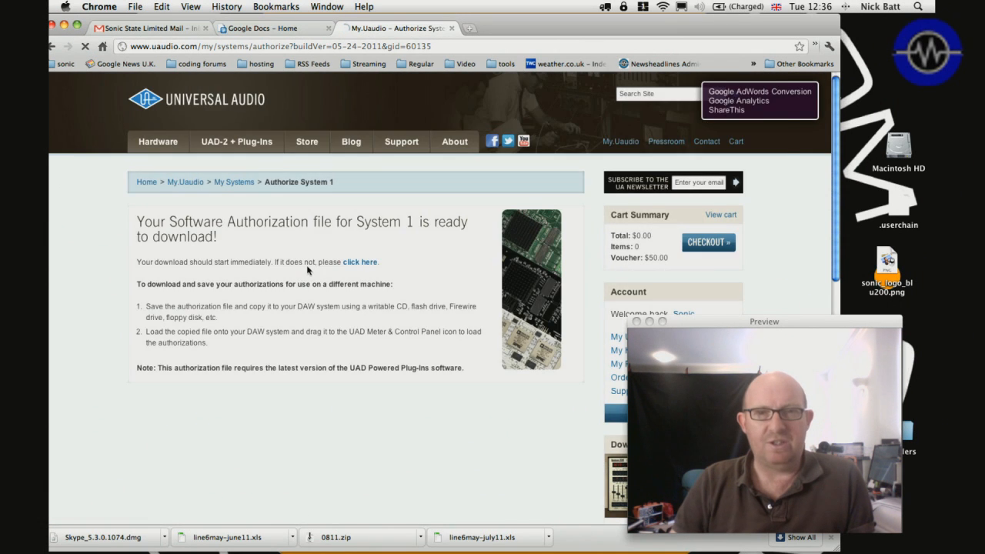
click(359, 262)
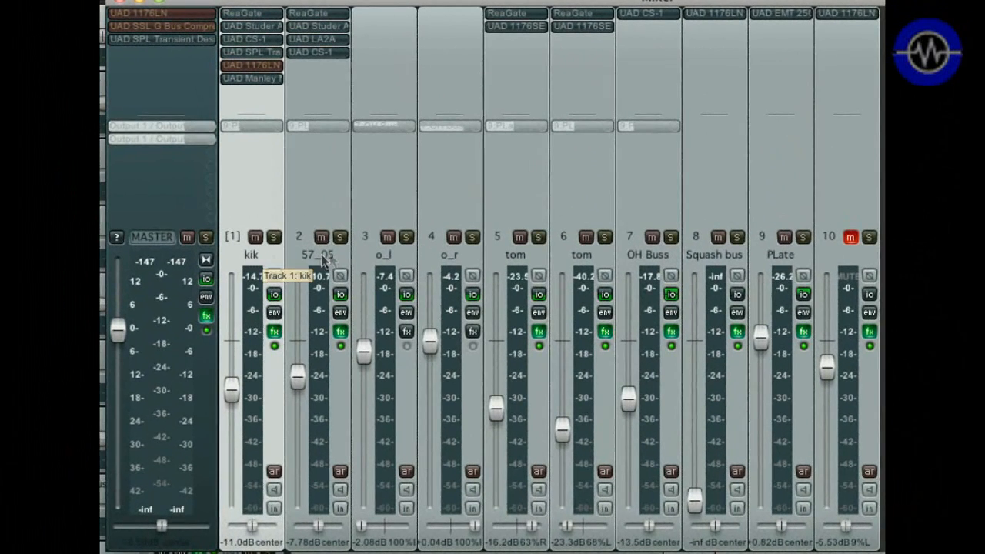
mouse_move(359, 262)
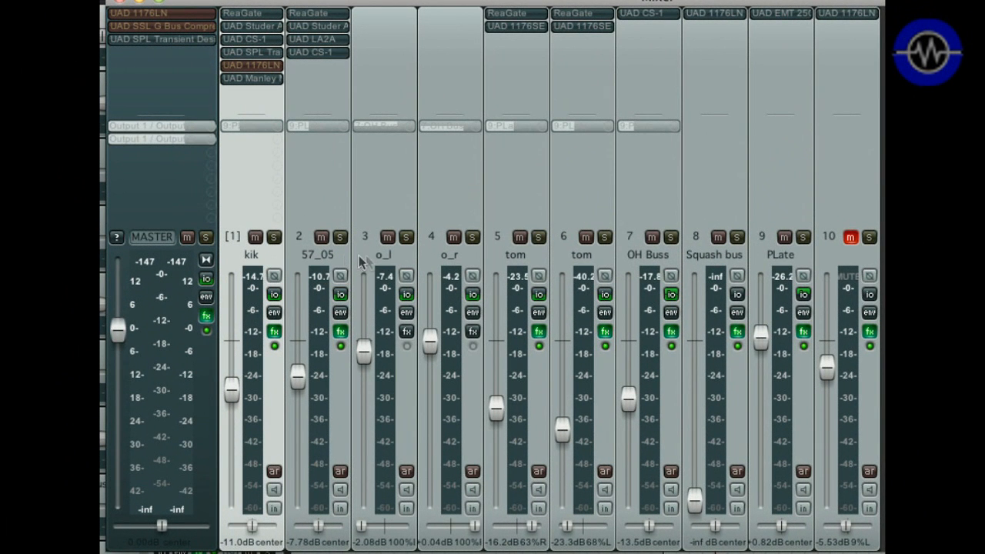
mouse_move(513, 266)
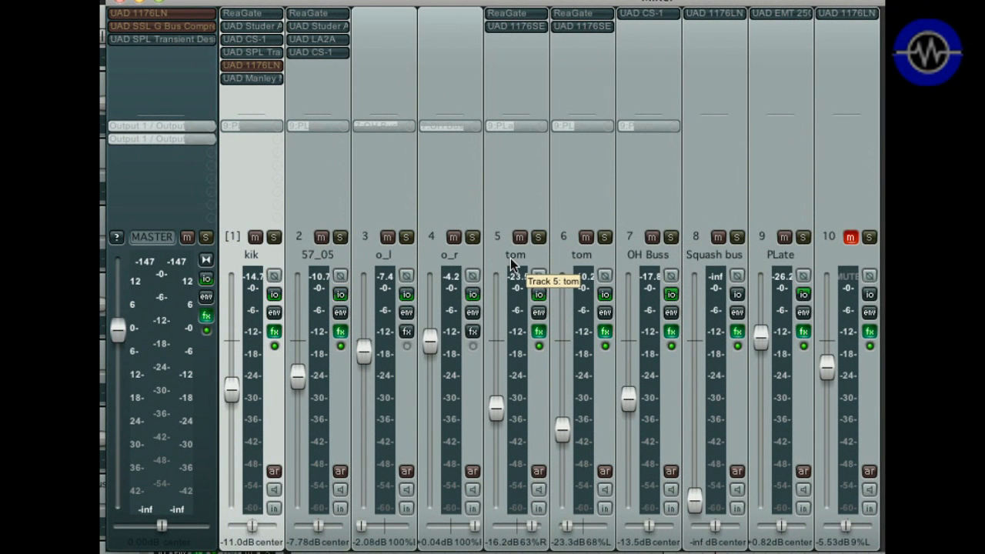
mouse_move(655, 260)
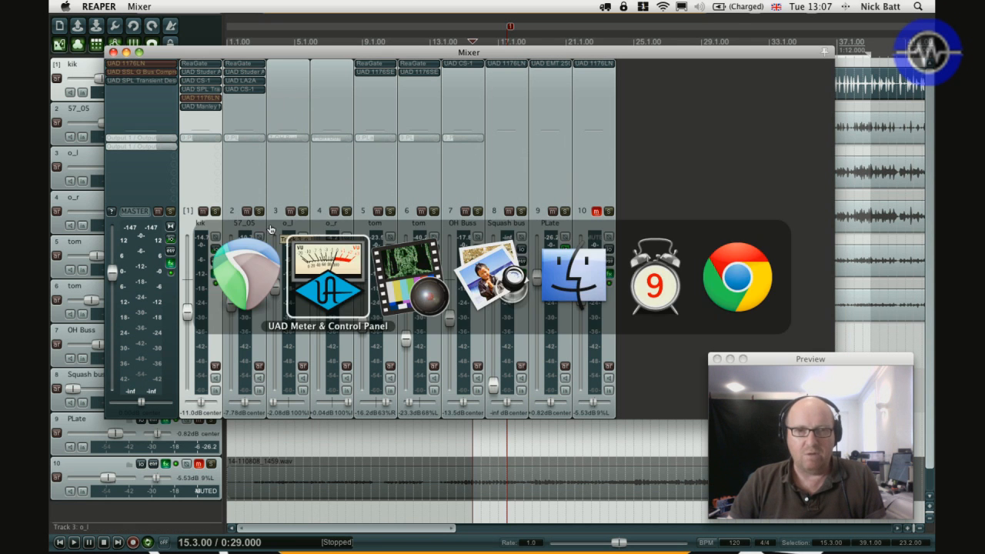
Start playback and open UAD Manley Massive Passive on the kik track
click(326, 277)
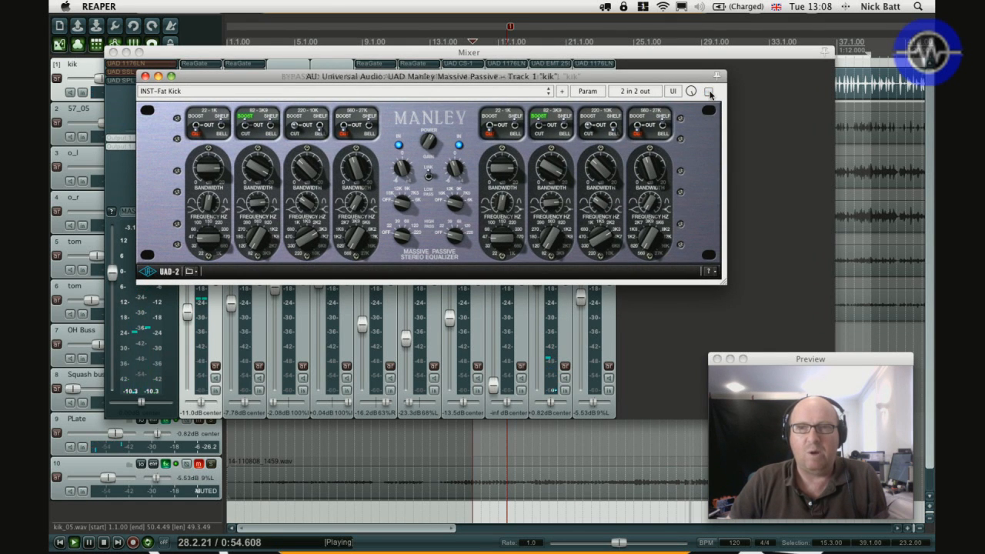
Enable the kick's Manley EQ, audition EMT 250 and master 1176LN, then close windows
click(709, 92)
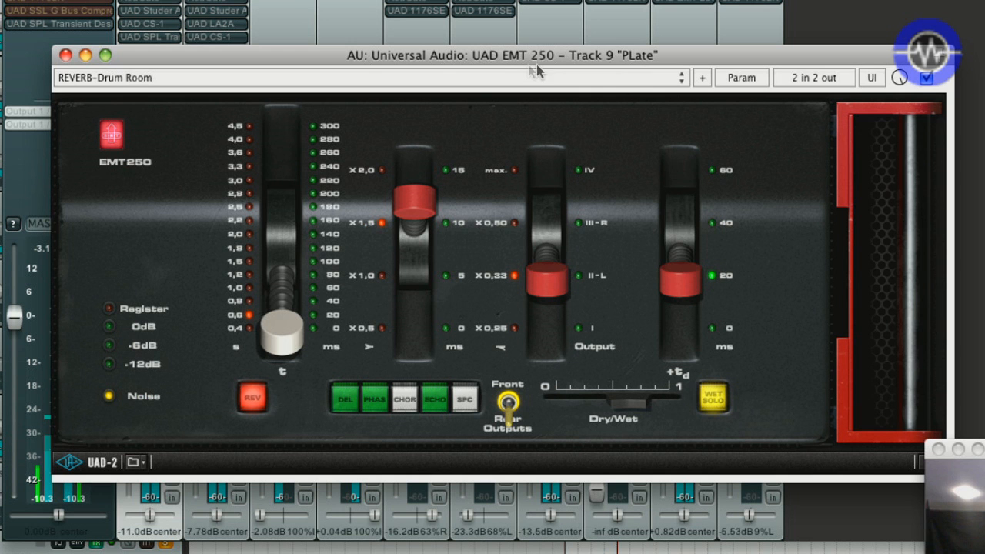
click(68, 55)
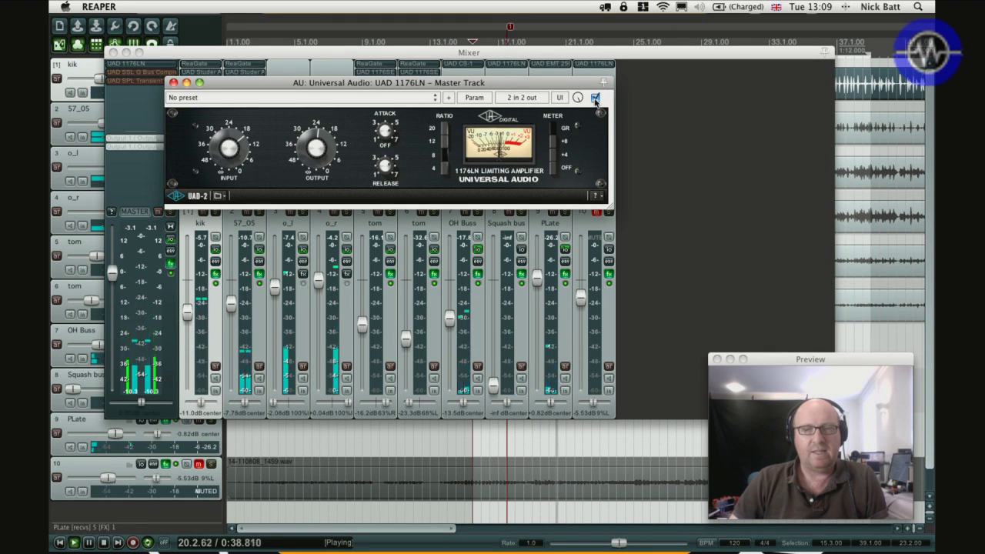
click(599, 98)
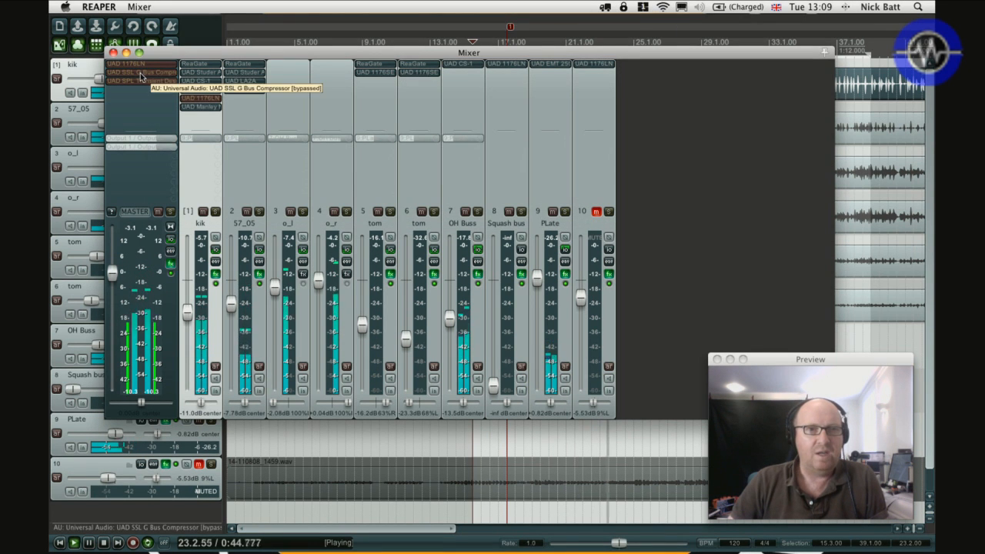
Enable the master's SSL G Bus Compressor with IN engaged, then the SPL Transient Designer
double_click(137, 72)
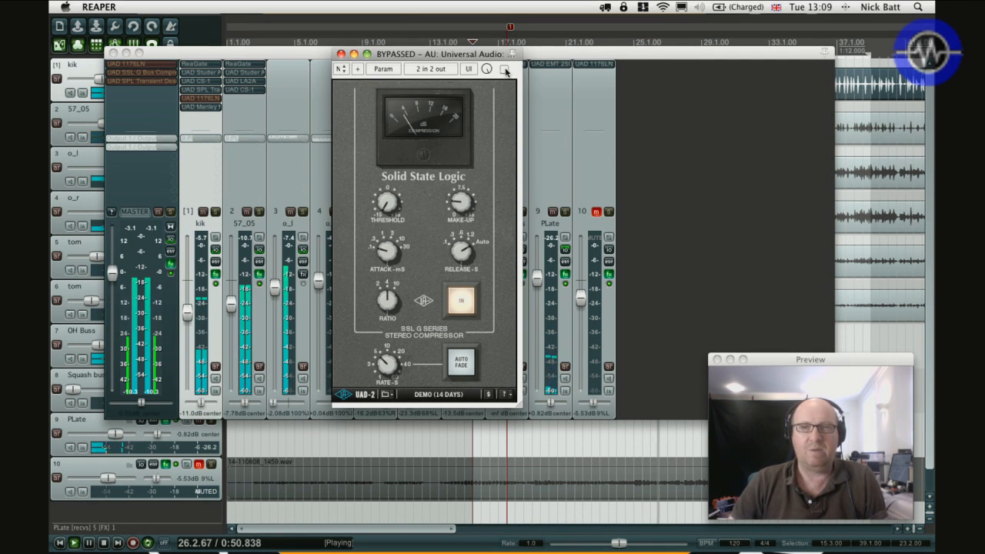
click(504, 69)
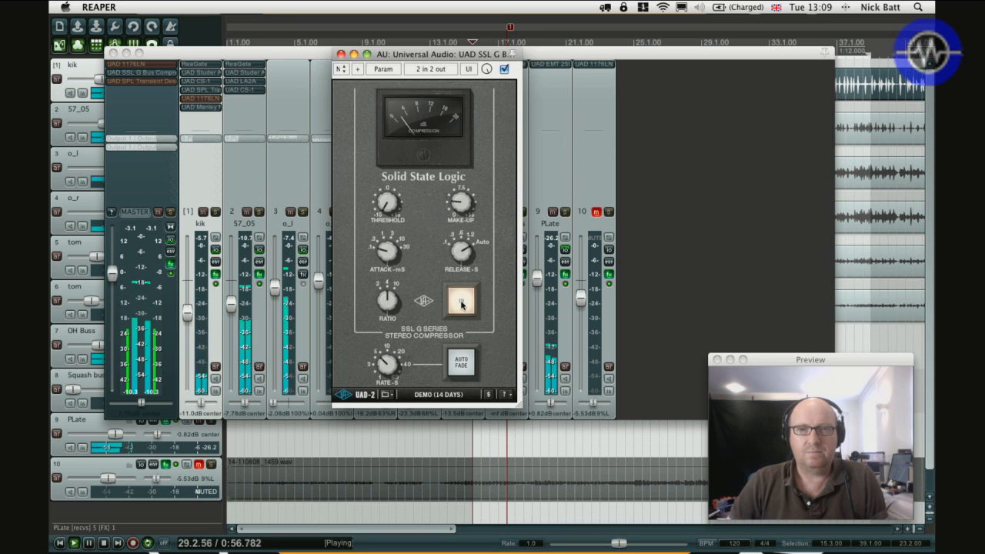
click(465, 302)
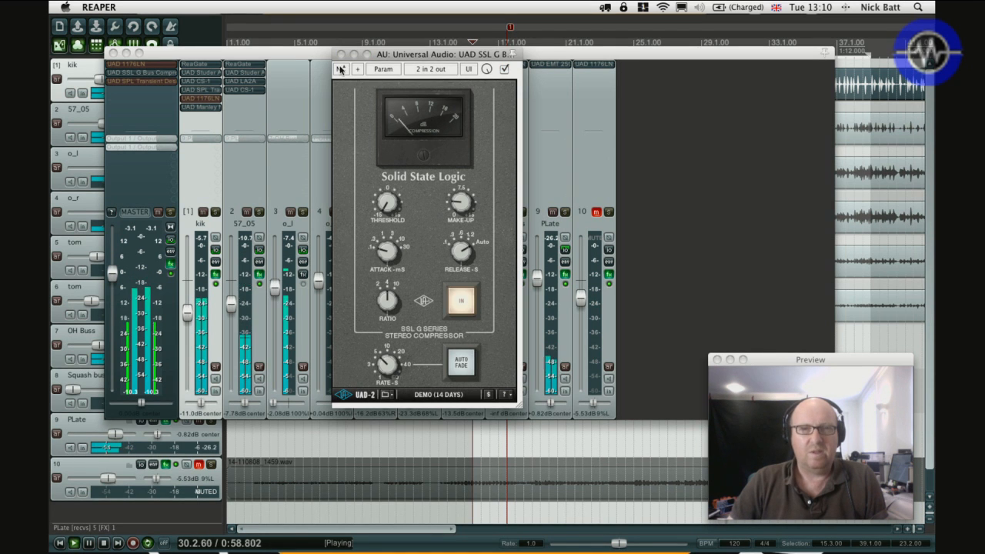
click(340, 69)
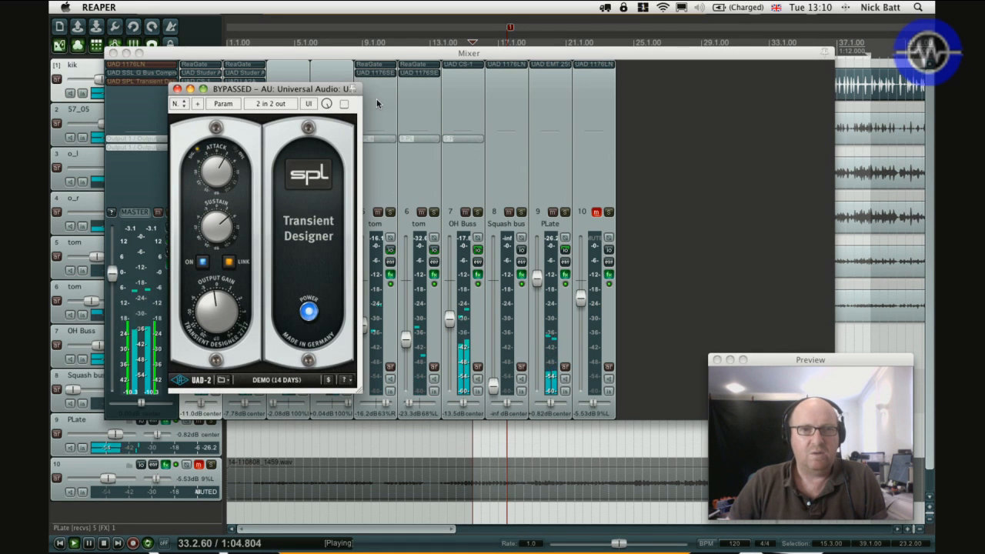
click(344, 104)
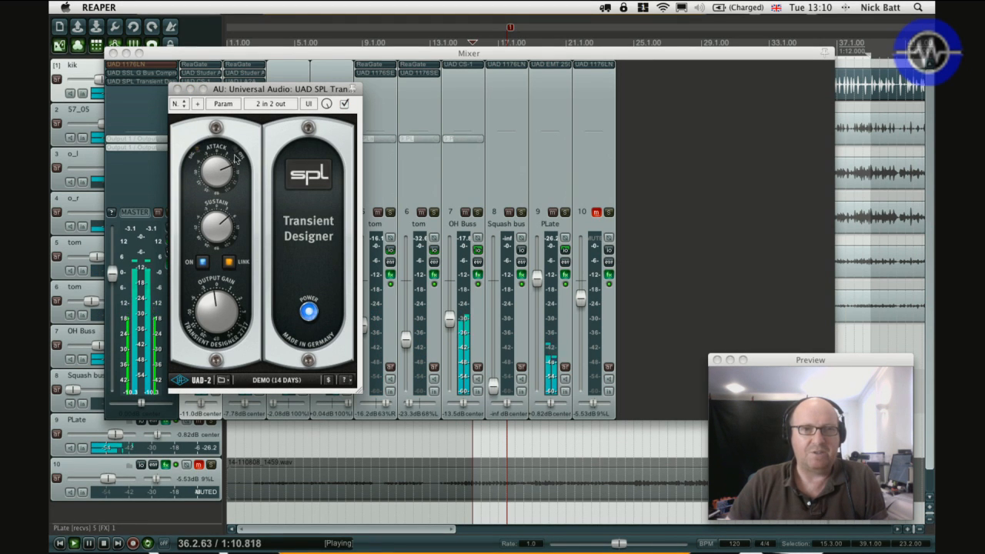
click(345, 105)
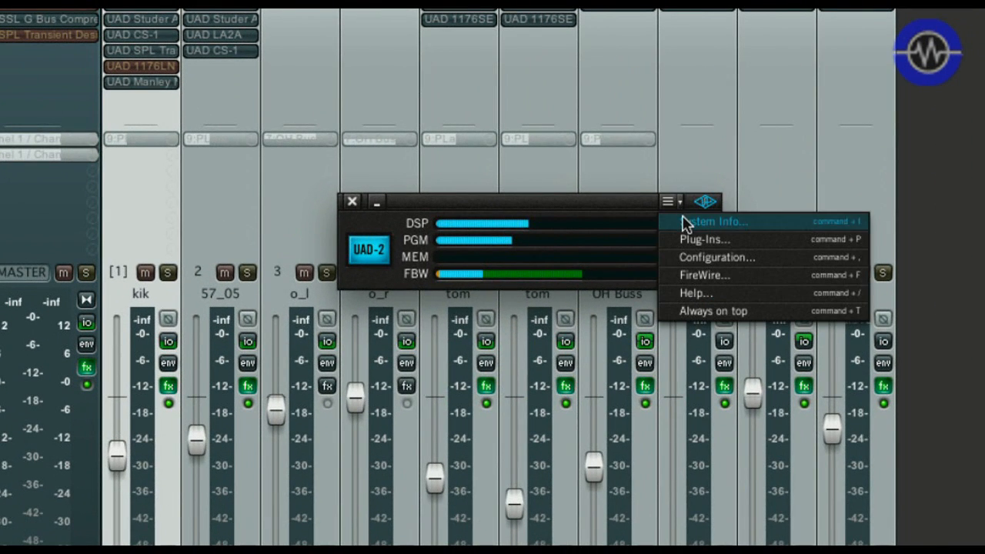
Read the Hardware DSP load for 17 plug-ins in System Info, then close it
click(715, 221)
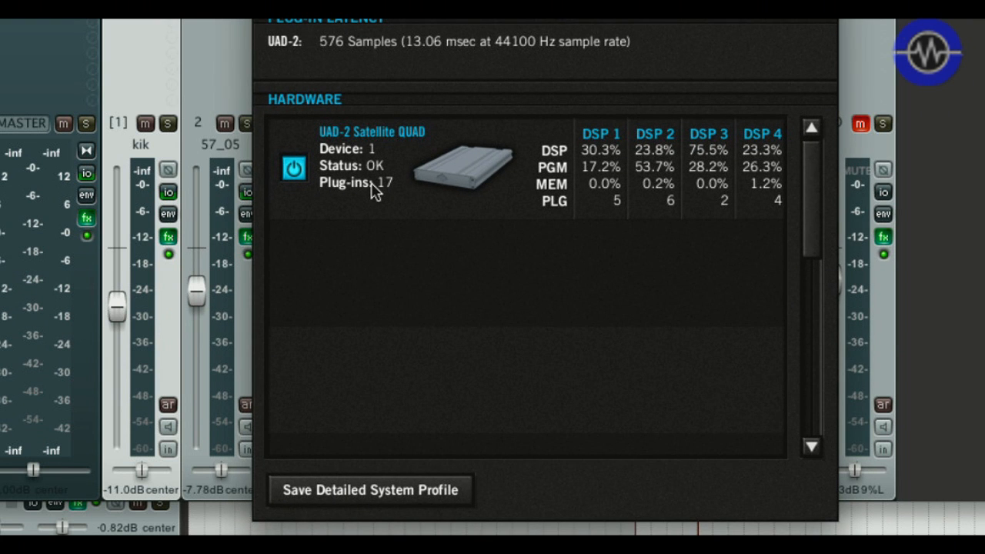
mouse_move(500, 202)
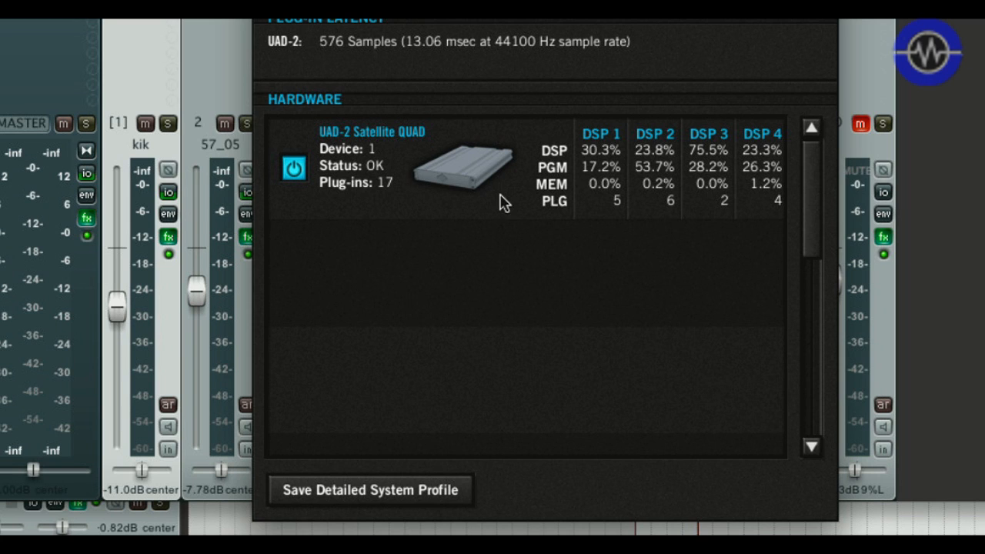
mouse_move(323, 60)
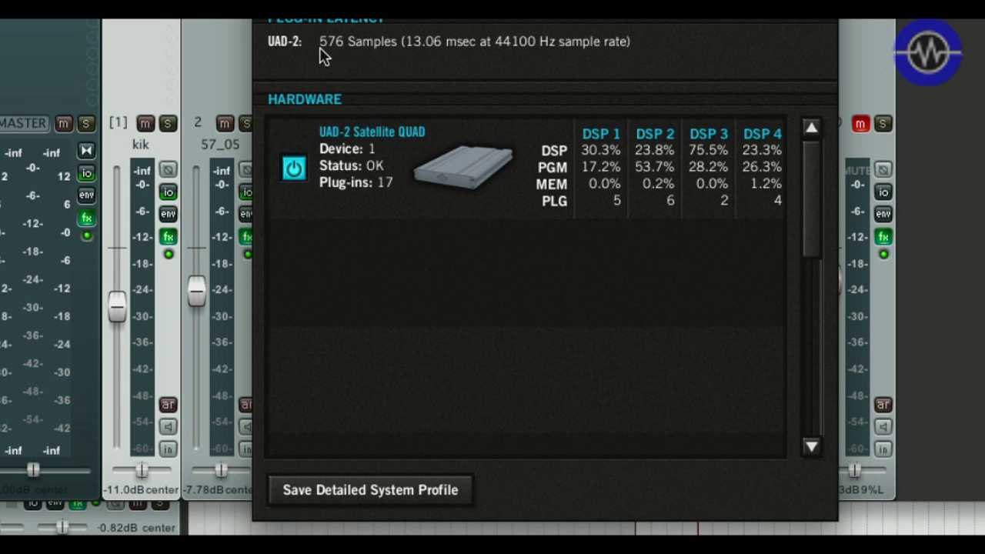
mouse_move(395, 69)
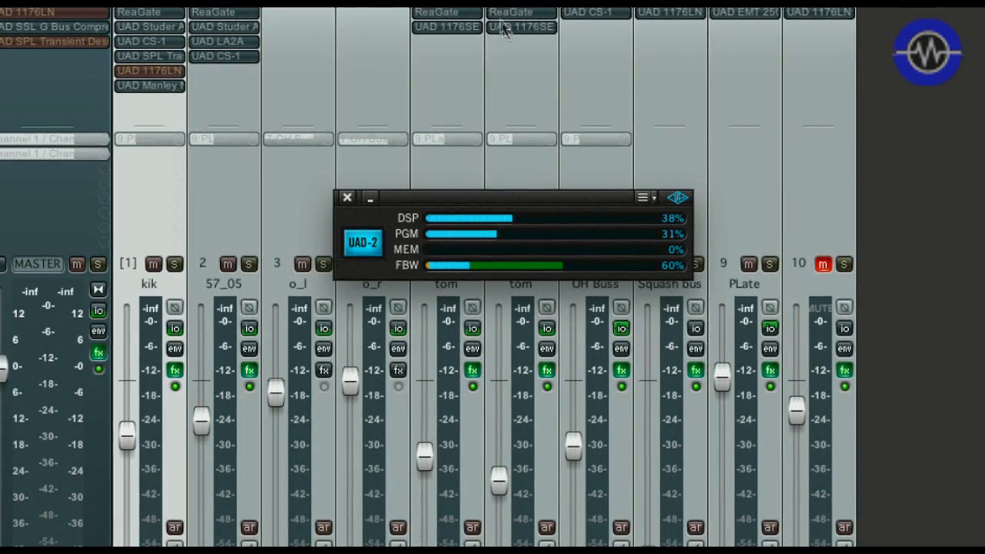
click(347, 197)
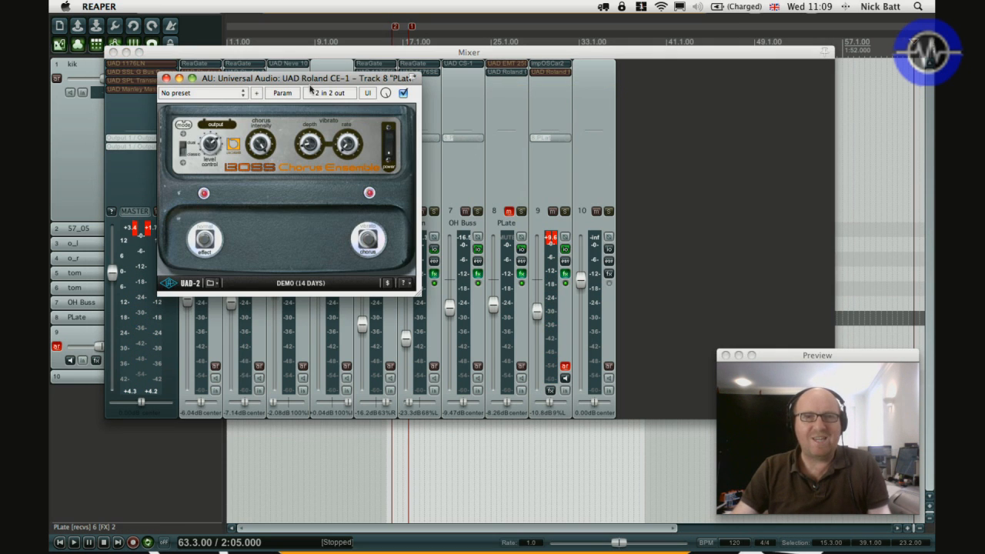
Nudge the CE-1 chorus window, unmute PLate, and open the RE-201 on track 9
drag(308, 77, 316, 70)
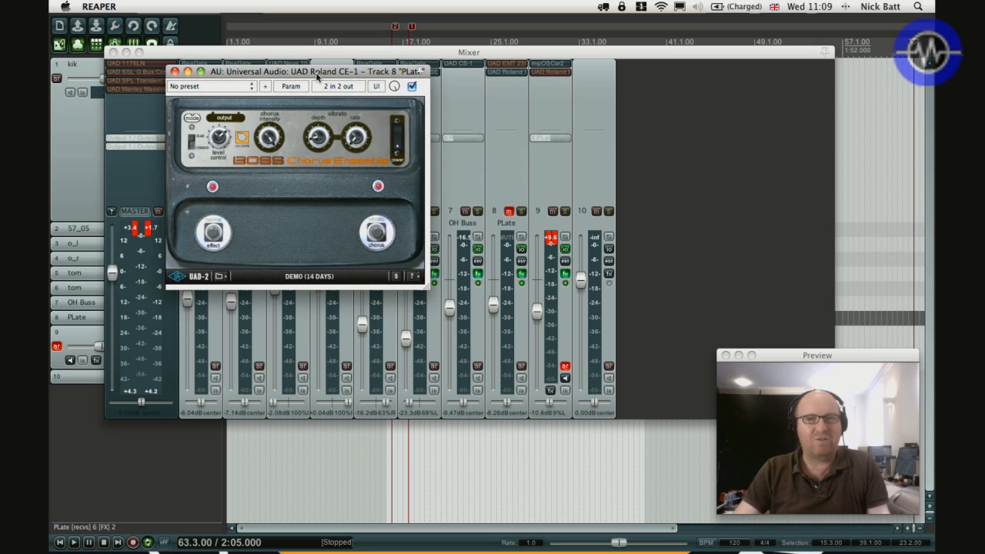
click(508, 210)
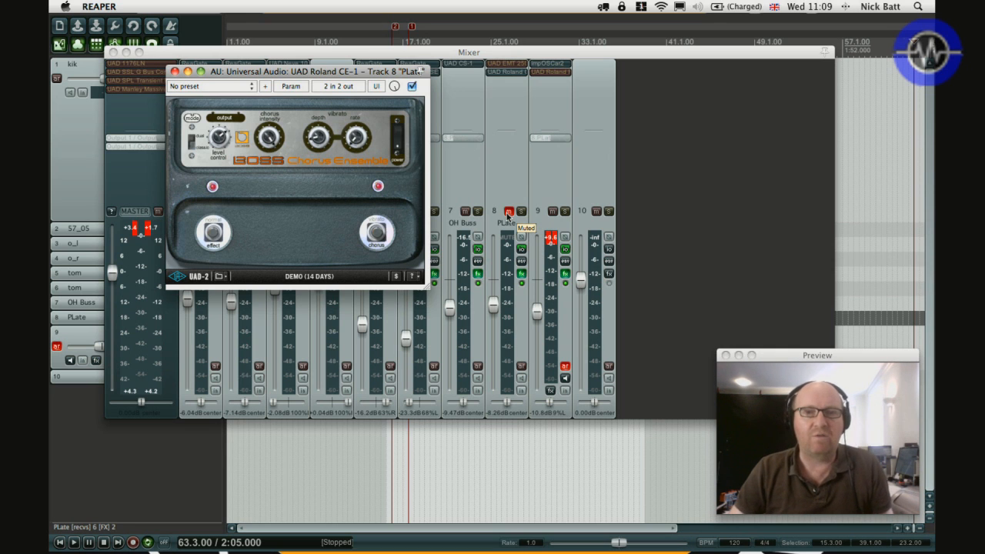
click(174, 73)
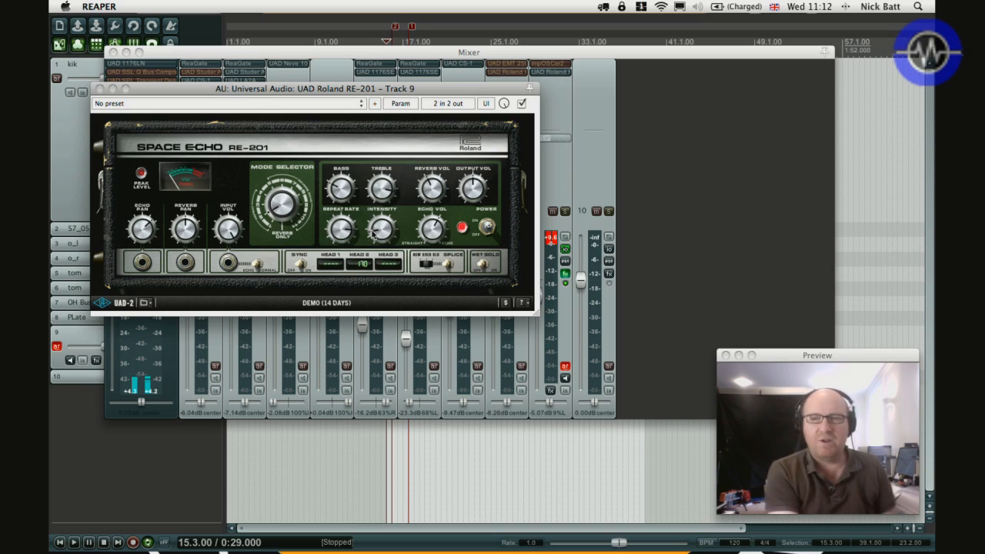
Turn a knob on the RE-201 Space Echo plug-in on track 9
click(290, 402)
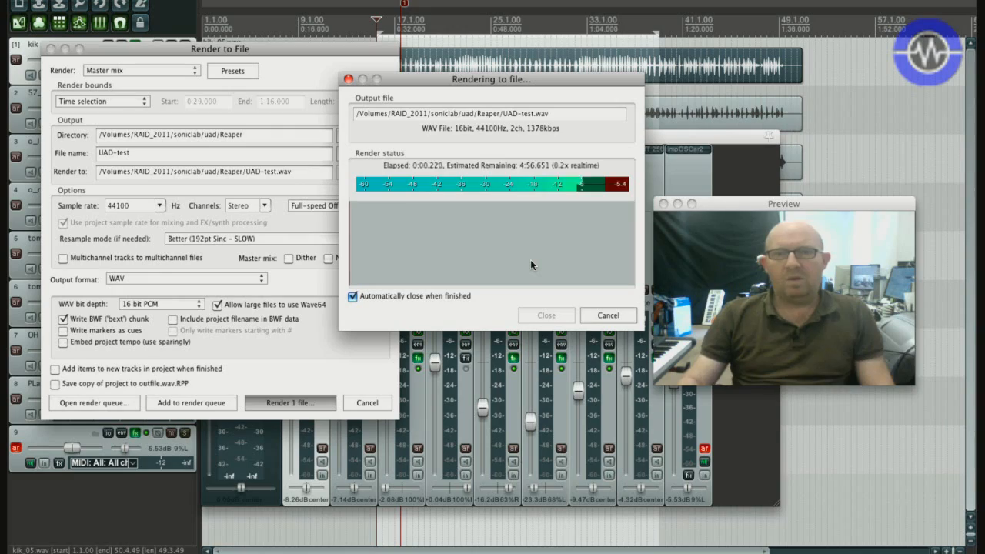